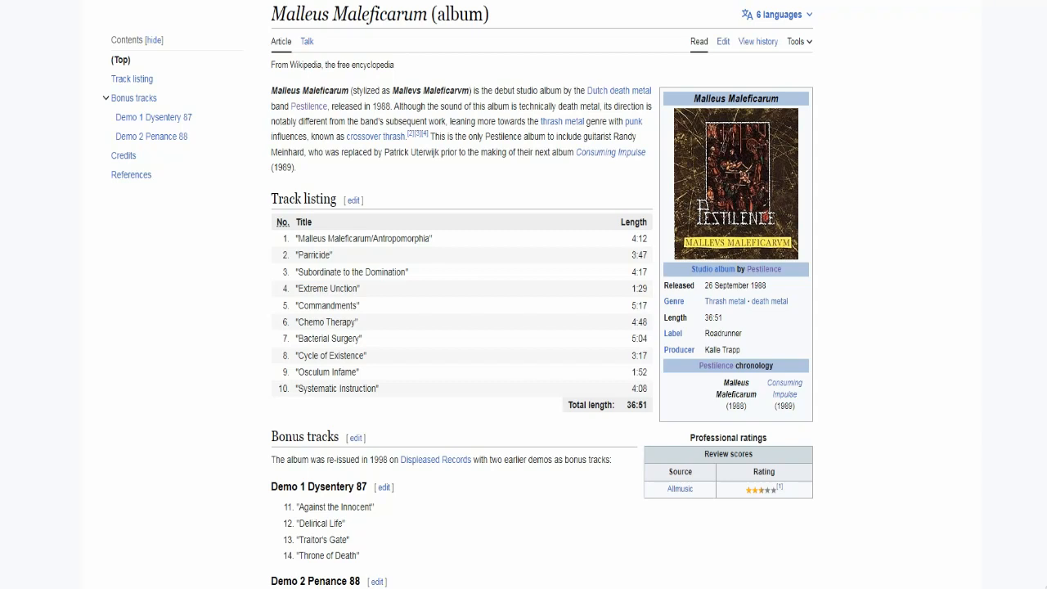
# Step: Read through the Malleus Maleficarum track listing on the Wikipedia album page
pyautogui.scroll(-3)
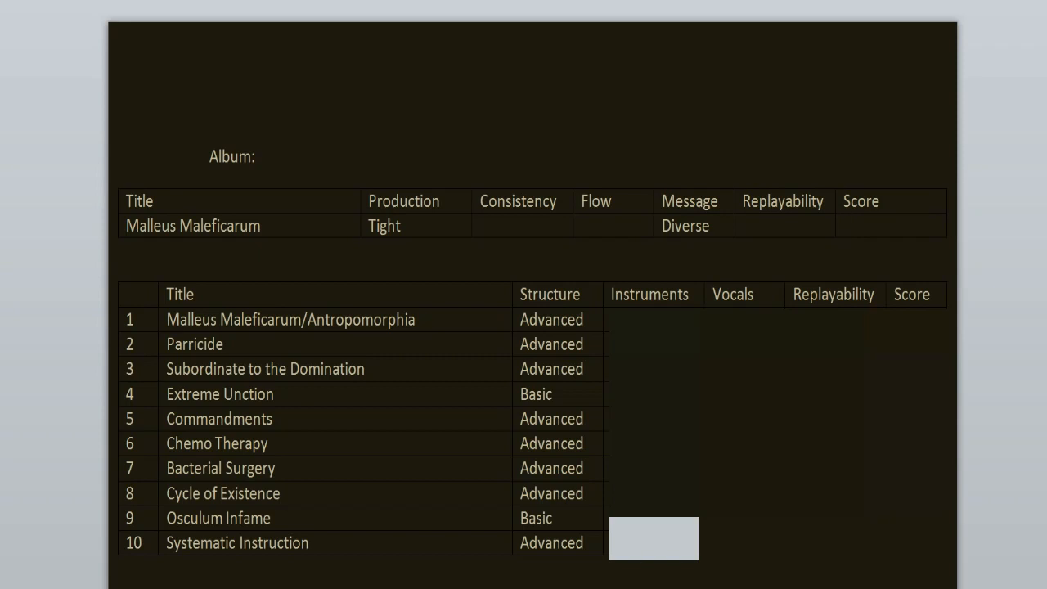
pyautogui.click(886, 226)
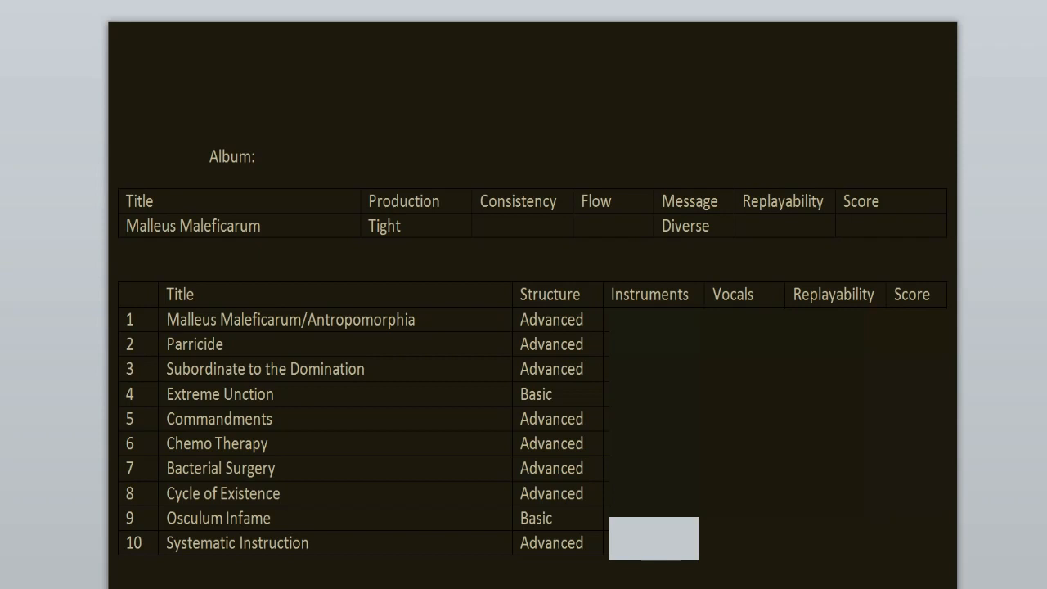
# Step: Fill Instruments, Vocals and Replayability ratings for tracks 1 to 6 with scores between 7/10 and 9/10
pyautogui.click(891, 226)
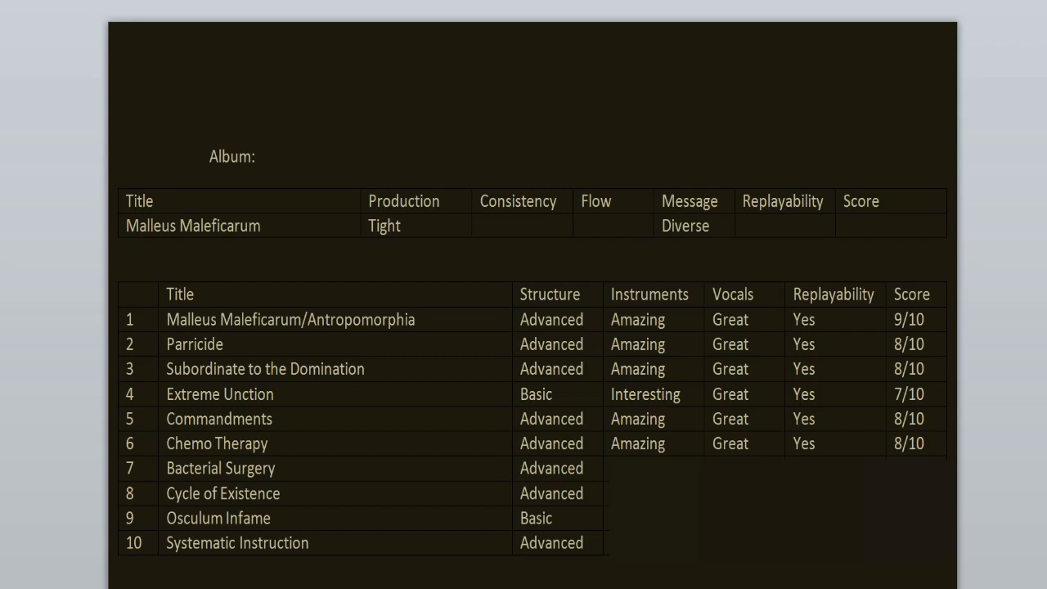
pyautogui.click(891, 226)
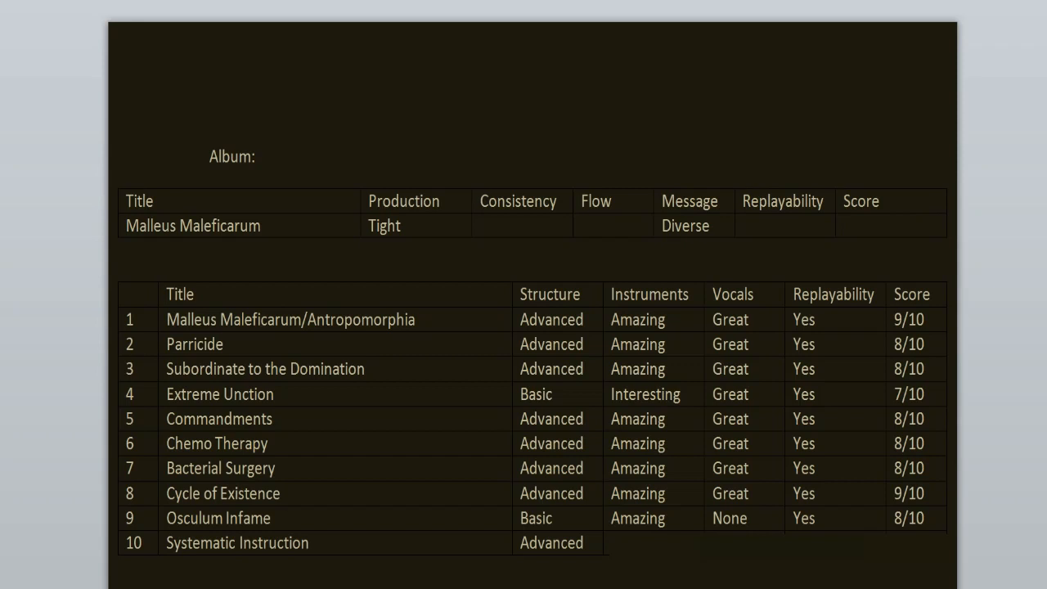
# Step: Rate Systematic Instruction 9/10 and fill the album row with Stable, Fitting, Yes and Great
pyautogui.click(844, 225)
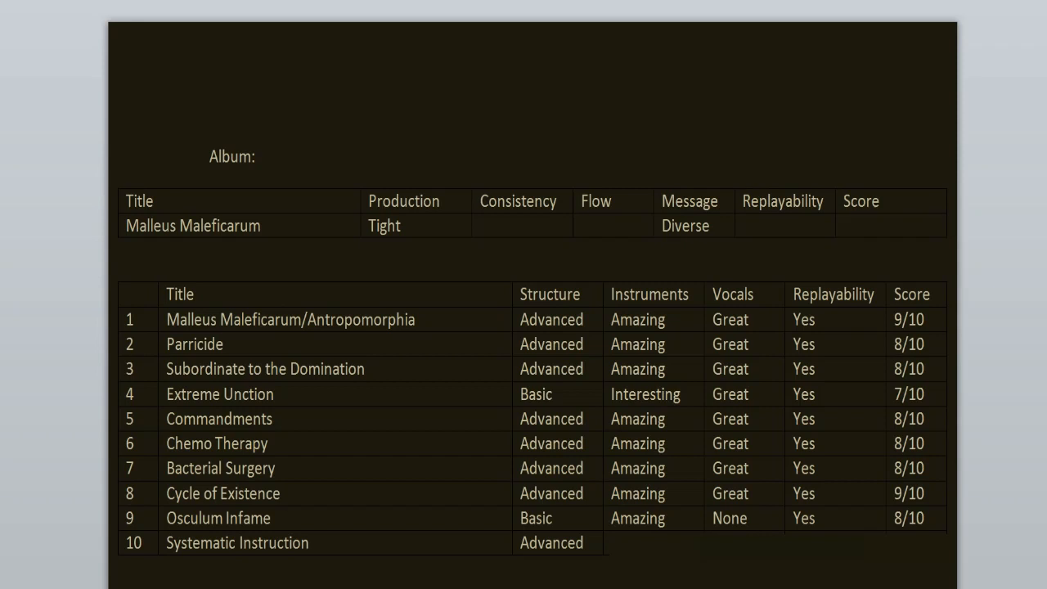
pyautogui.click(892, 226)
pyautogui.write('Great')
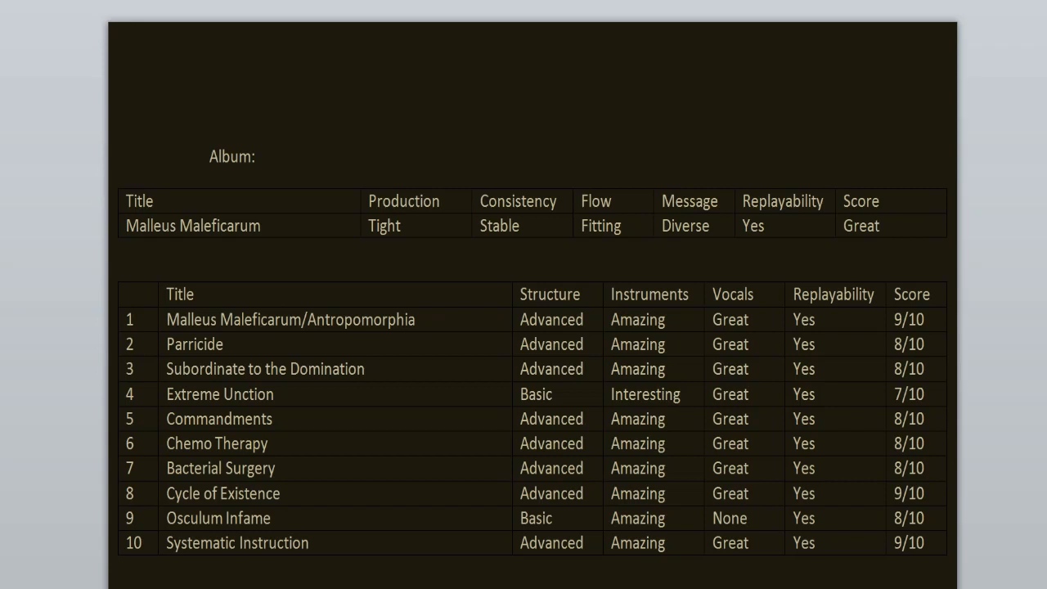
pyautogui.click(880, 226)
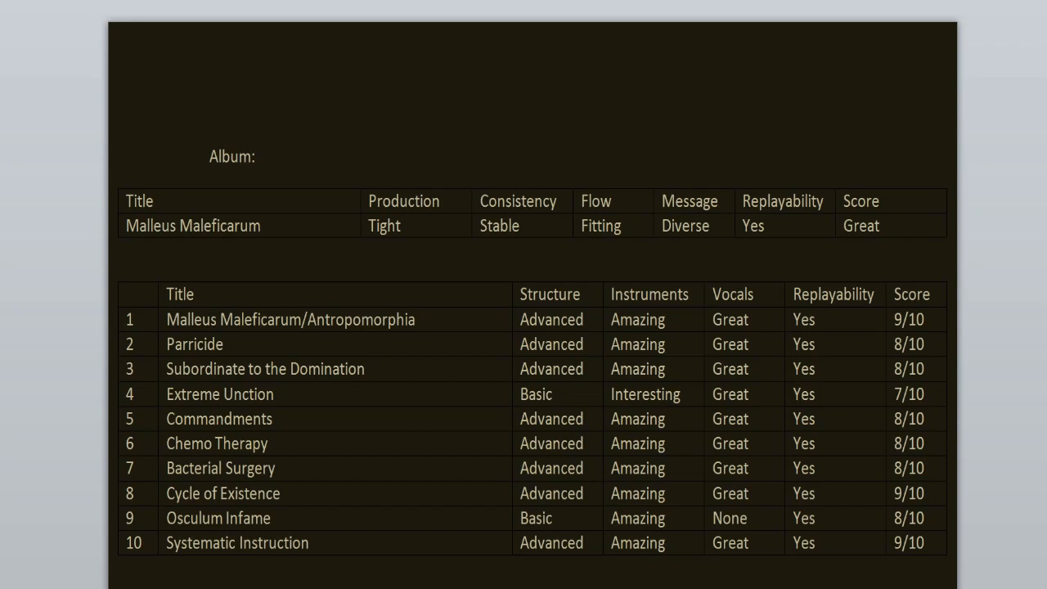
pyautogui.click(875, 226)
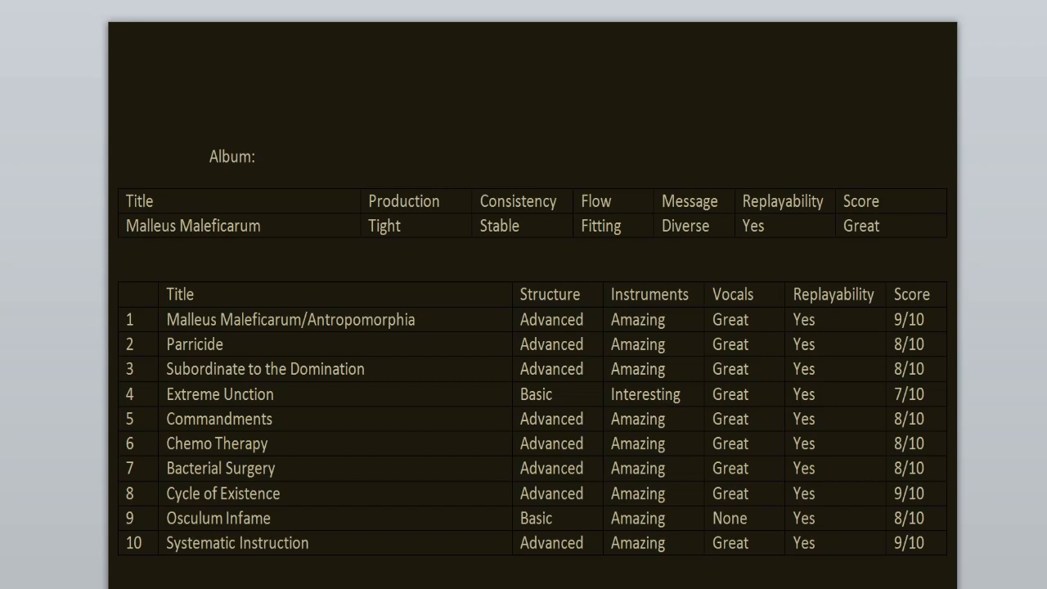
pyautogui.click(881, 226)
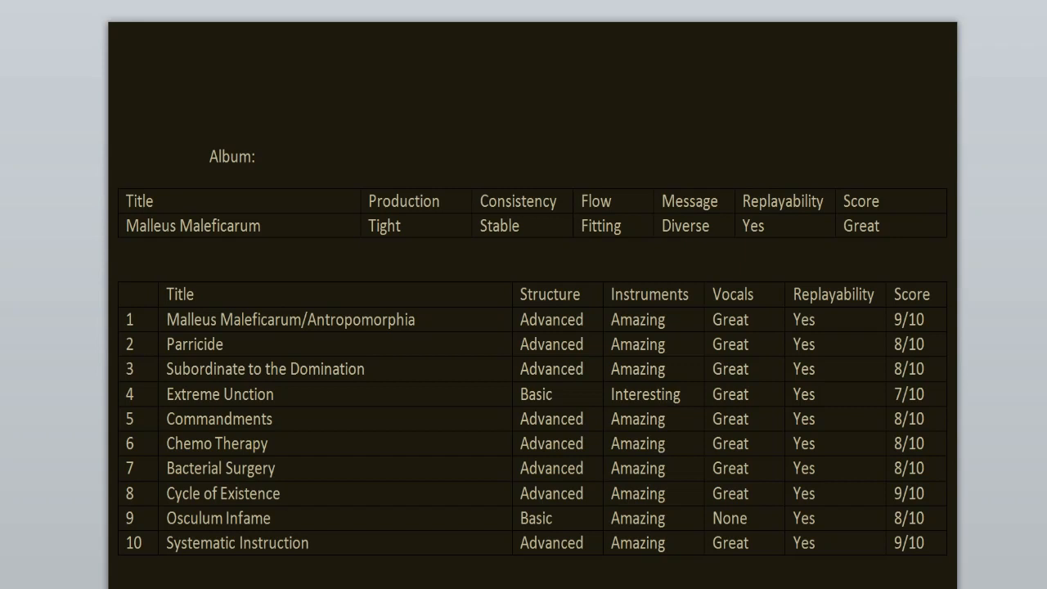
pyautogui.click(864, 226)
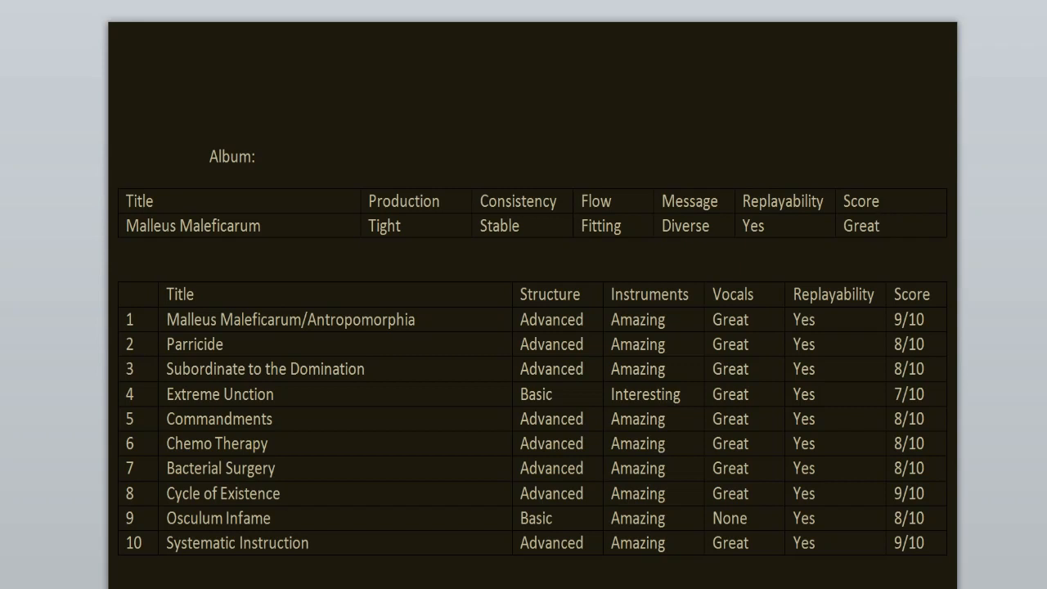
pyautogui.click(882, 226)
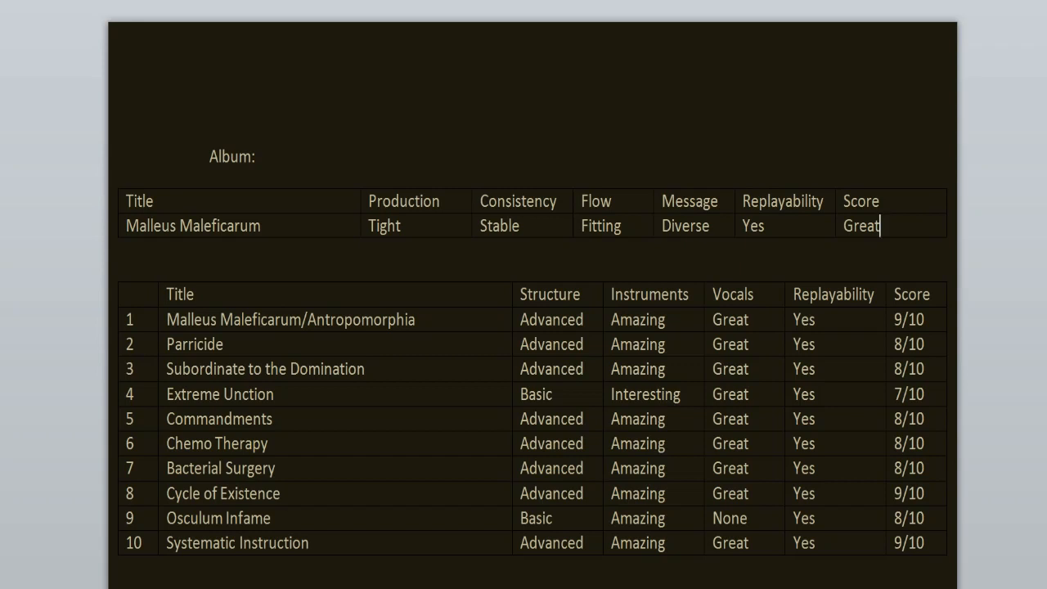